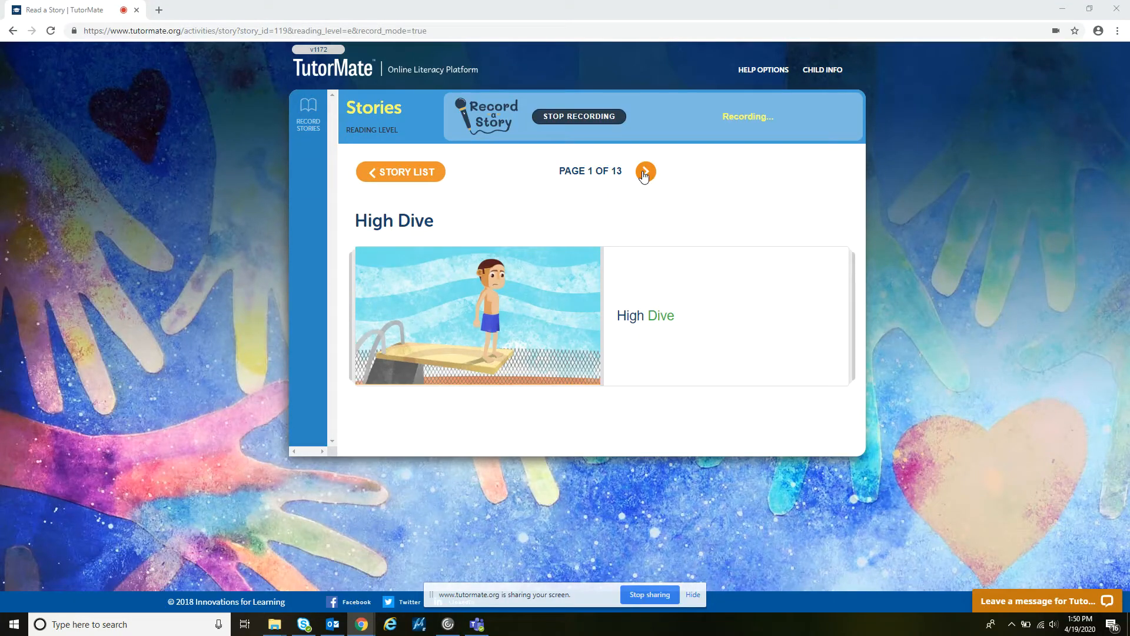
# - Page through High Dive from the title page to page 3, the stair-climbing page
pyautogui.click(645, 170)
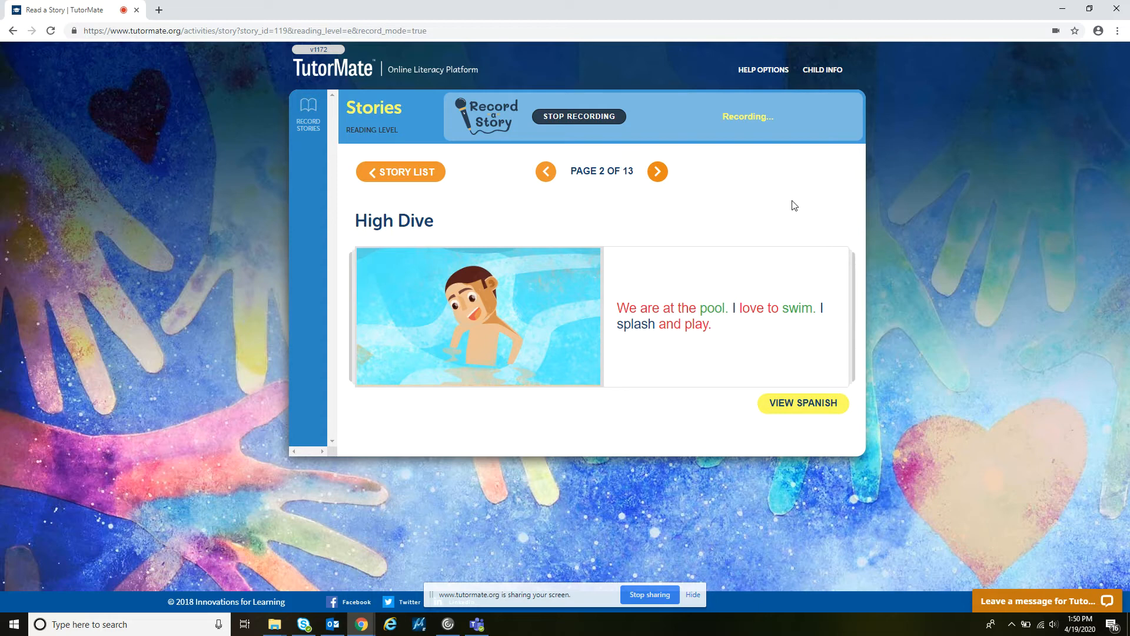
pyautogui.click(657, 171)
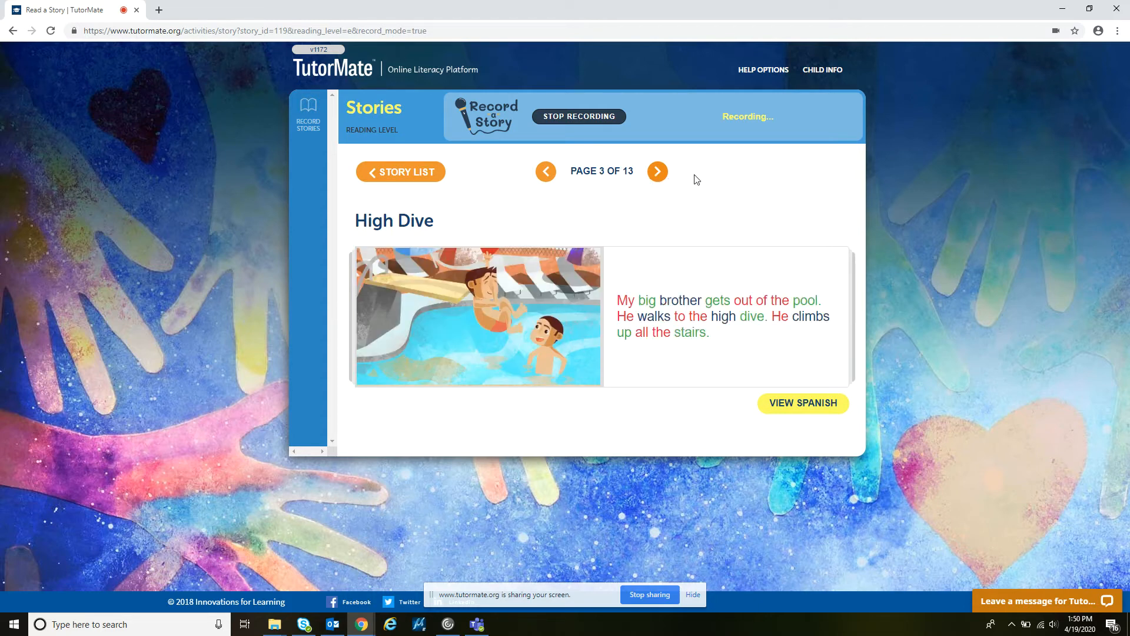
pyautogui.moveTo(763, 186)
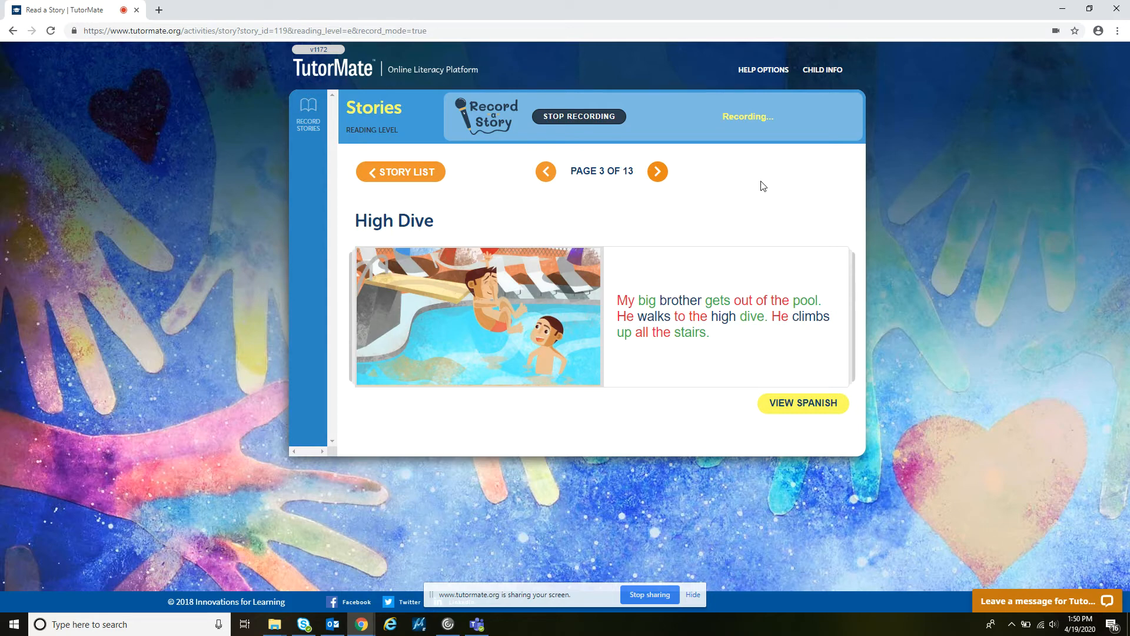
pyautogui.moveTo(676, 189)
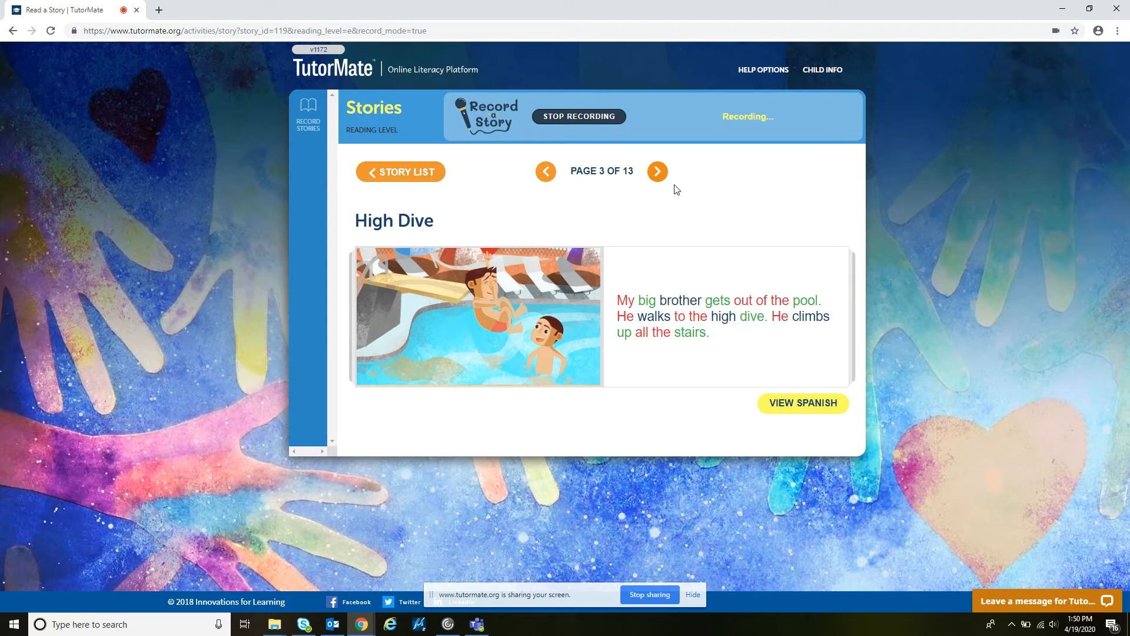
# - Advance the story through pages 4 and 5 to page 6, where the brother says "Your turn!"
pyautogui.click(657, 170)
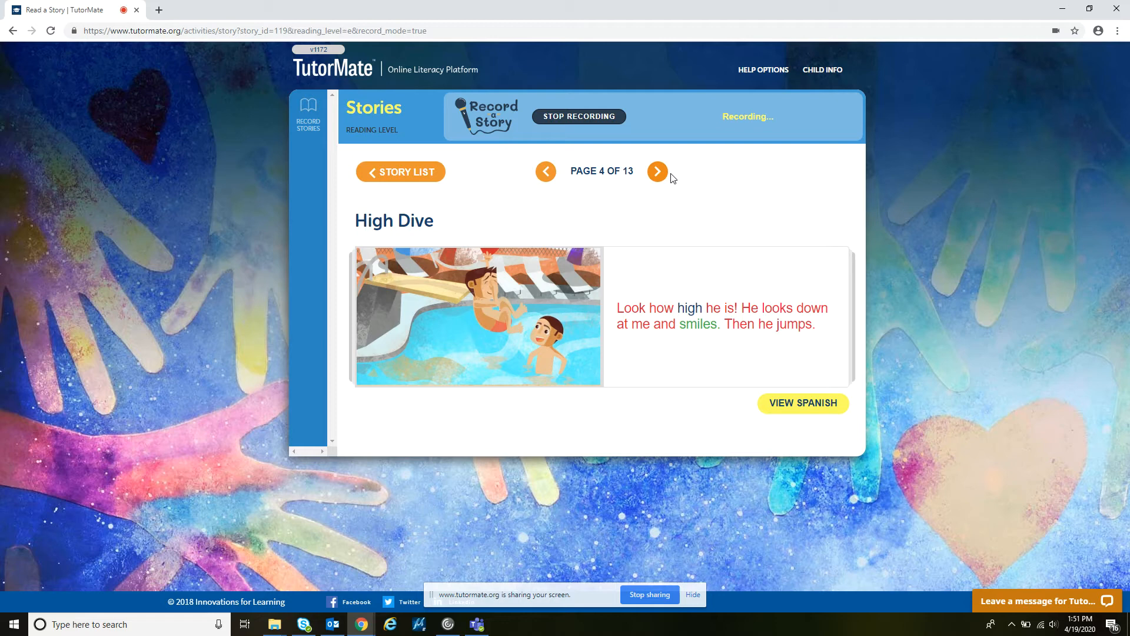
pyautogui.click(657, 171)
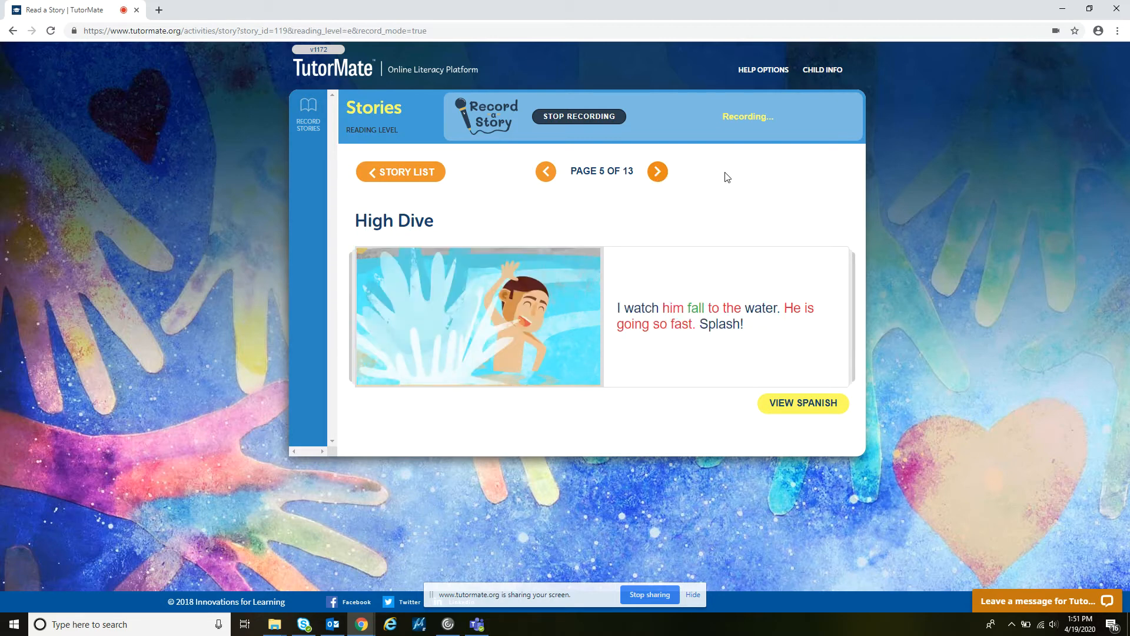
pyautogui.moveTo(755, 180)
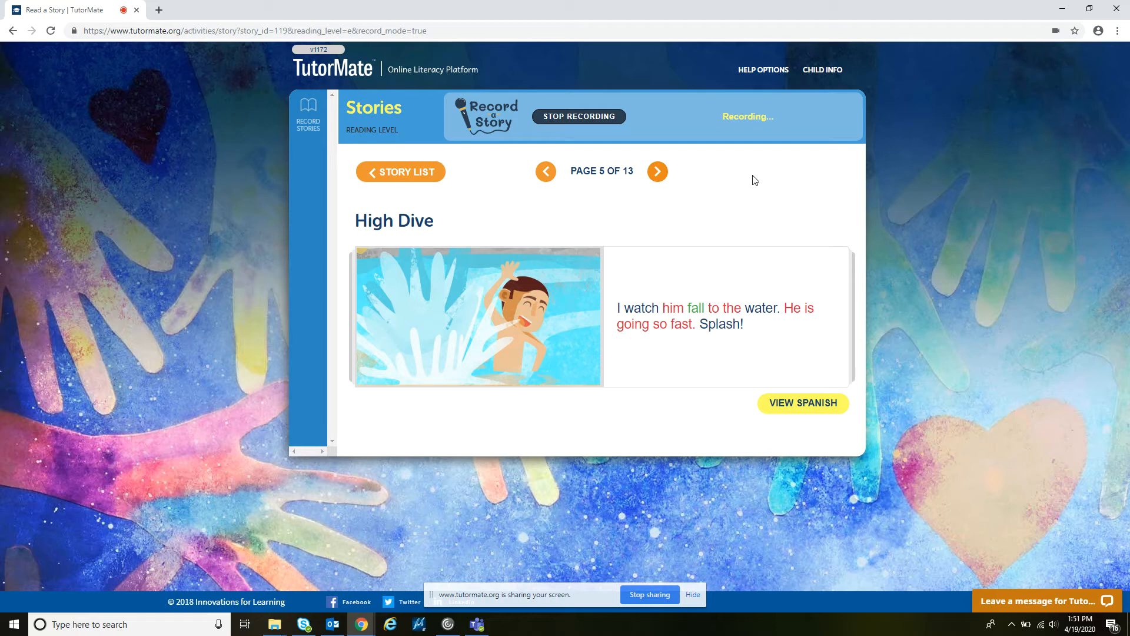
pyautogui.moveTo(673, 183)
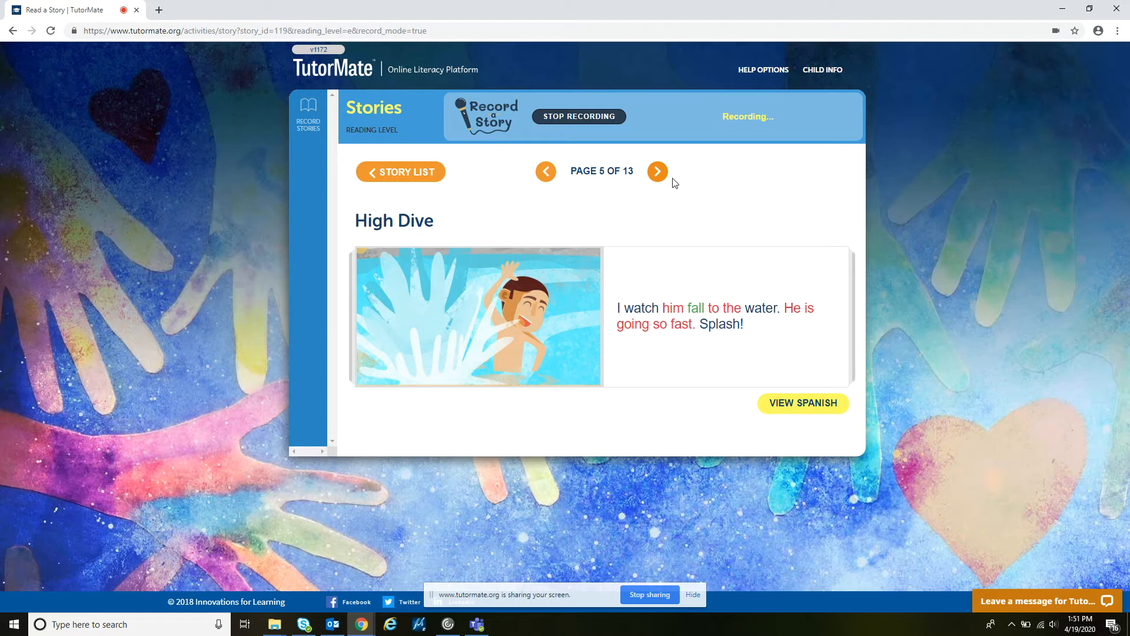
pyautogui.click(656, 171)
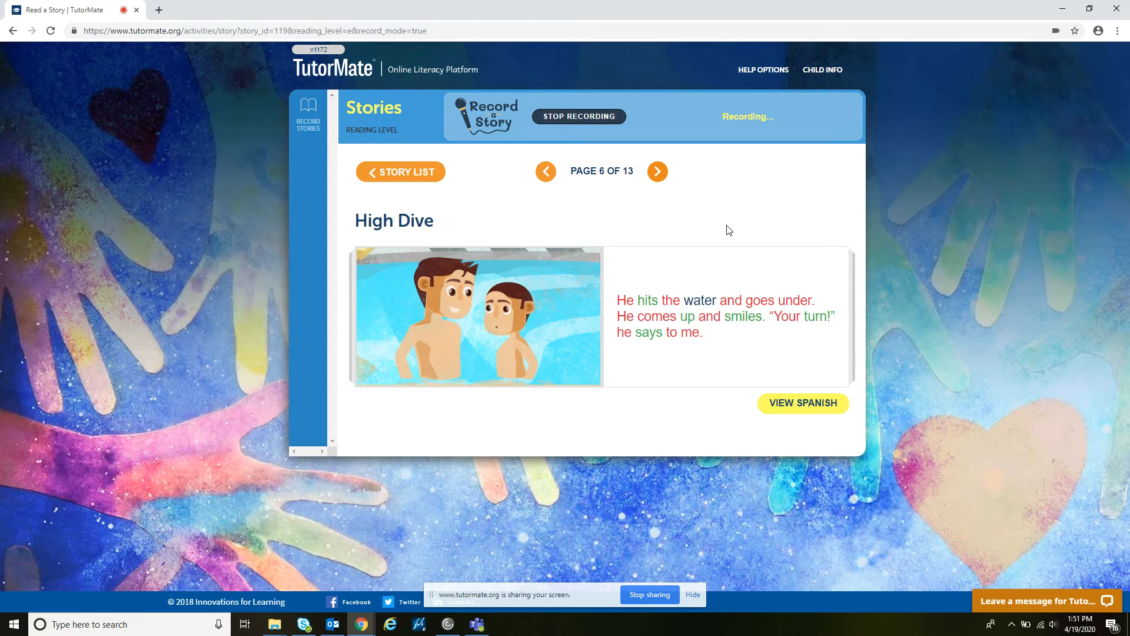
pyautogui.moveTo(657, 171)
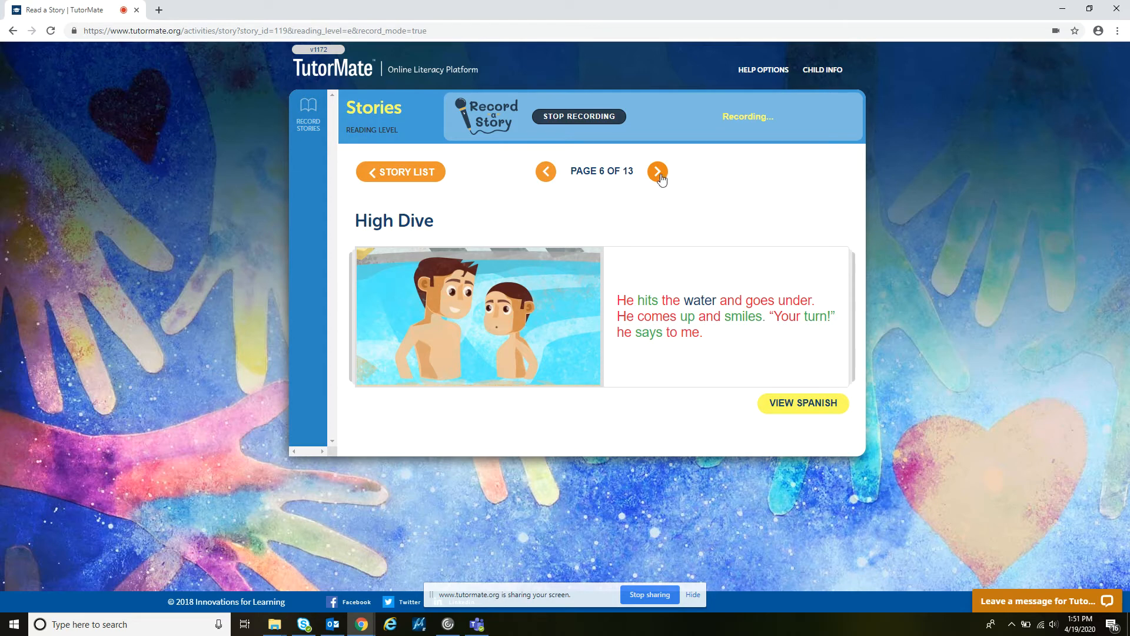
# - Turn through pages 7, 8 and 9 to page 10, where the boy jumps
pyautogui.click(657, 171)
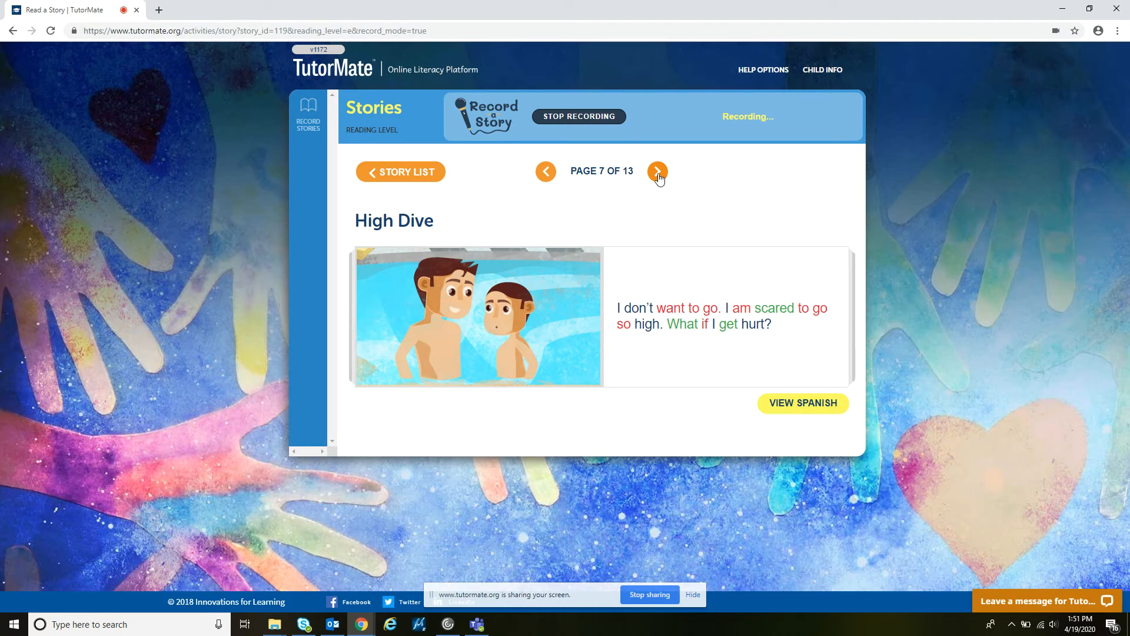
pyautogui.click(657, 171)
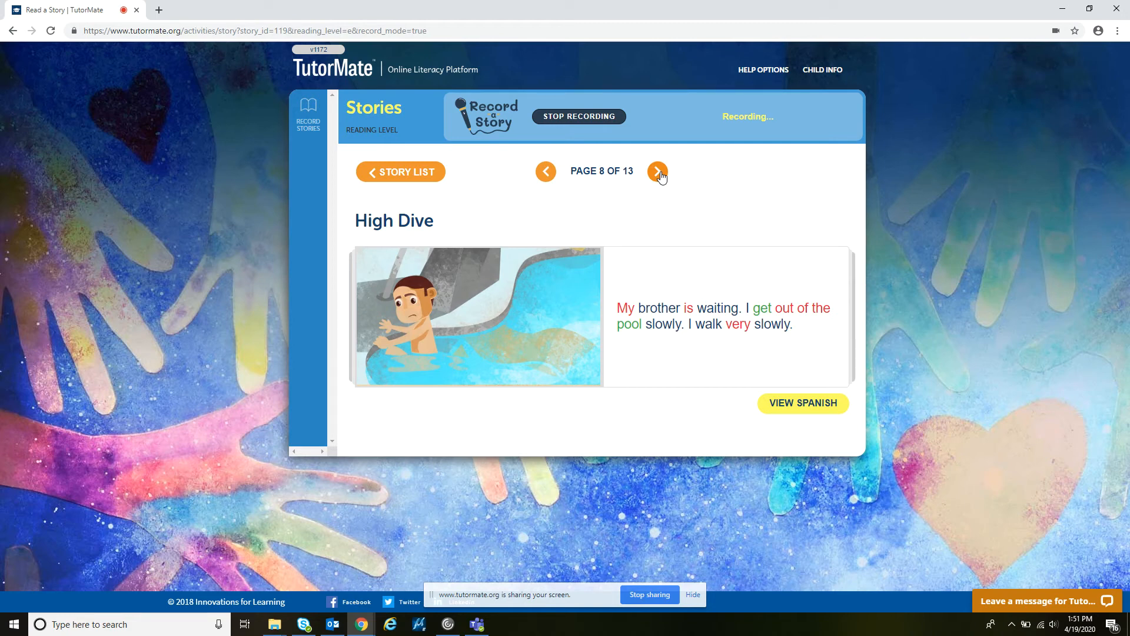
pyautogui.click(657, 171)
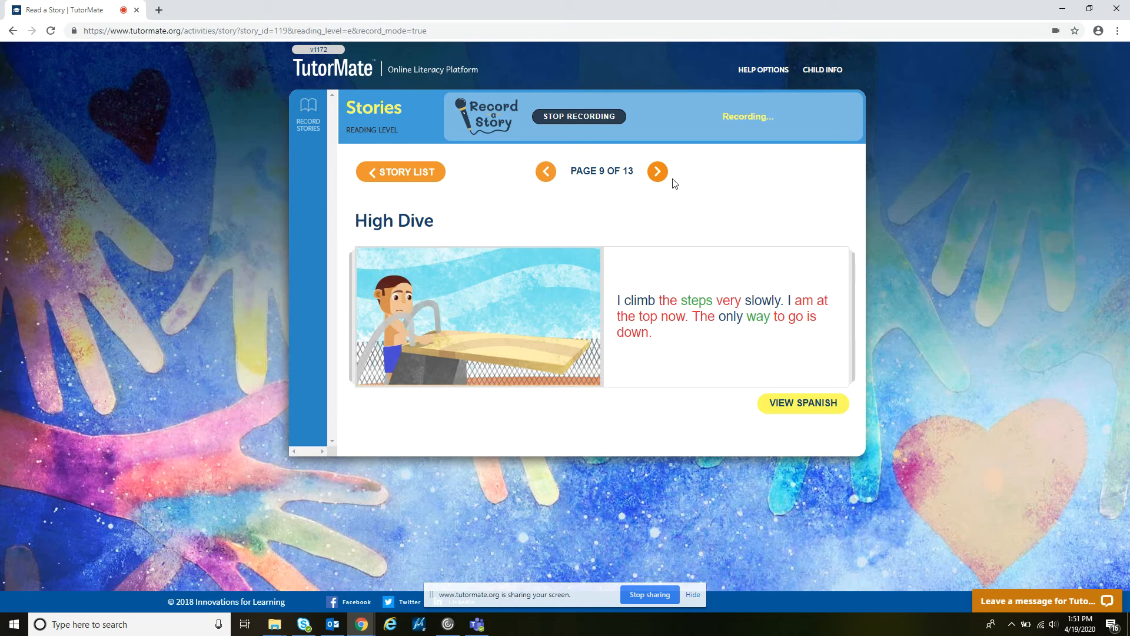
pyautogui.click(657, 171)
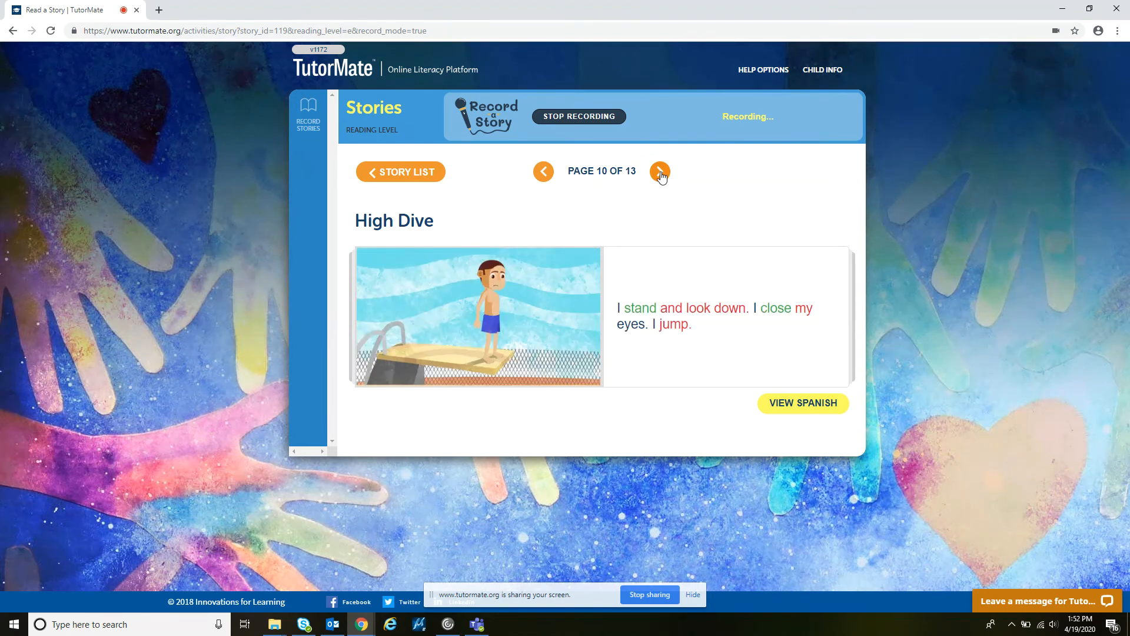
pyautogui.moveTo(719, 183)
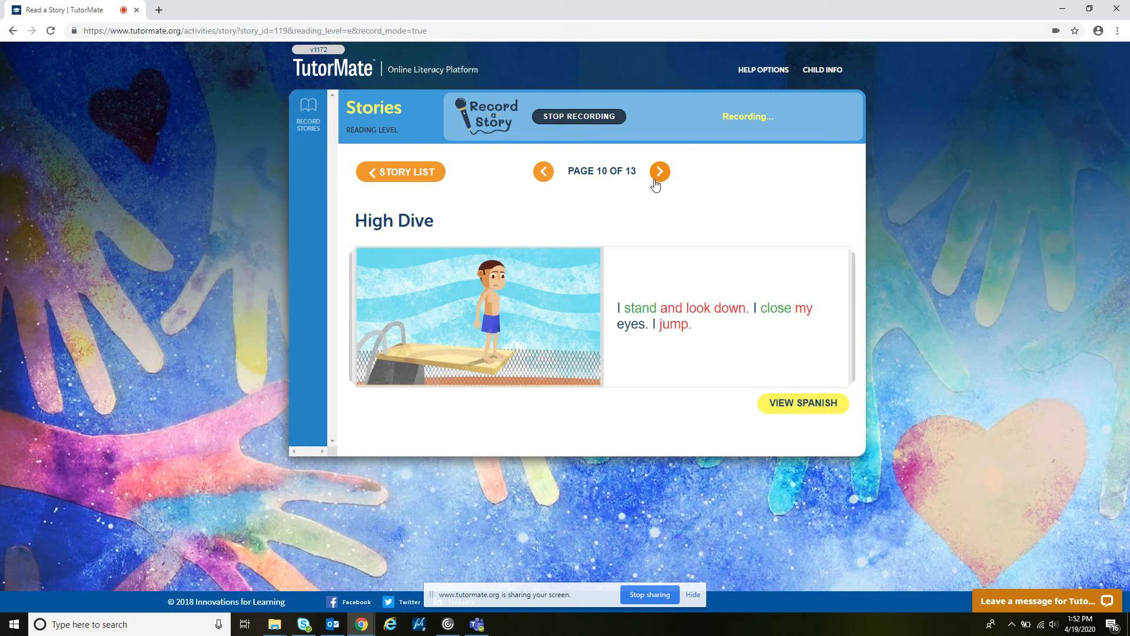
# - Go through pages 11 and 12 to the final comprehension questions page 13
pyautogui.click(658, 171)
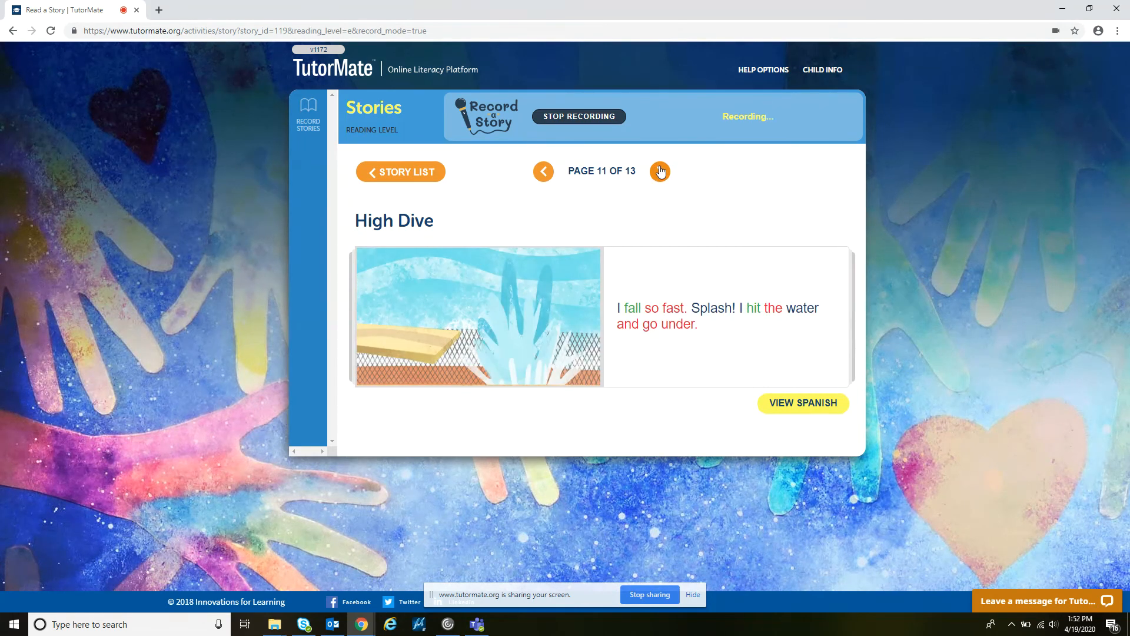
pyautogui.moveTo(717, 176)
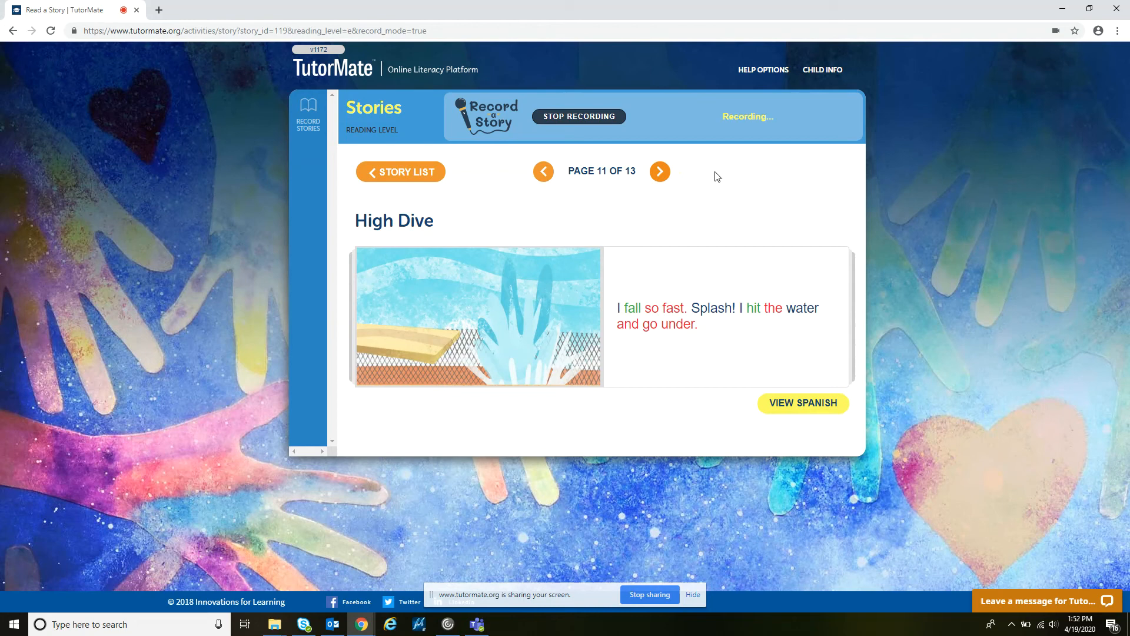
pyautogui.moveTo(745, 188)
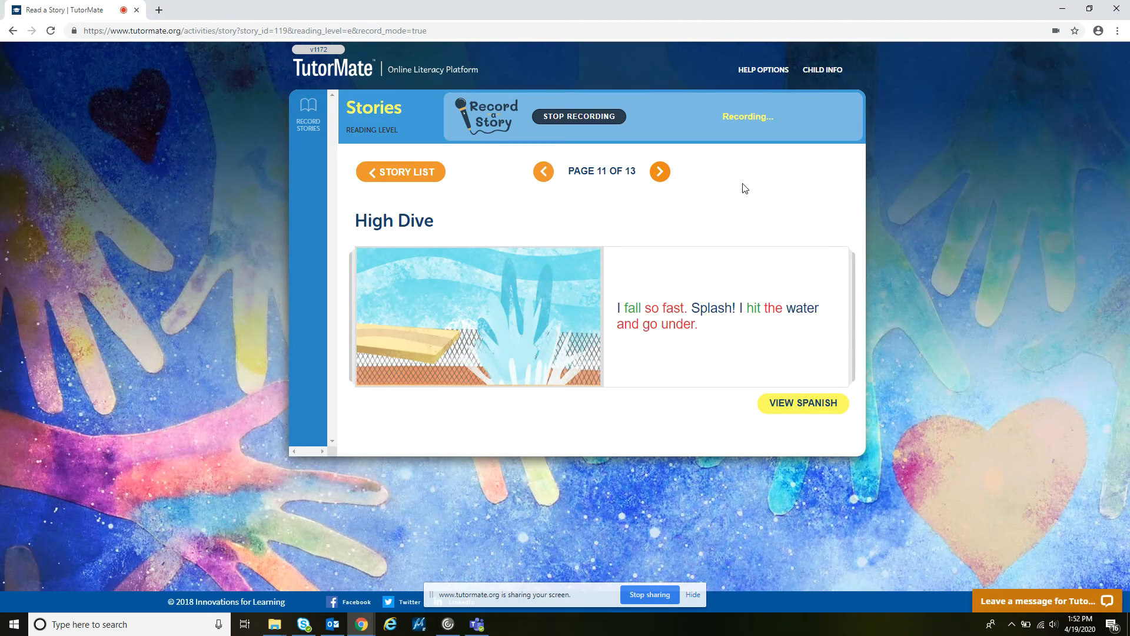
pyautogui.moveTo(725, 198)
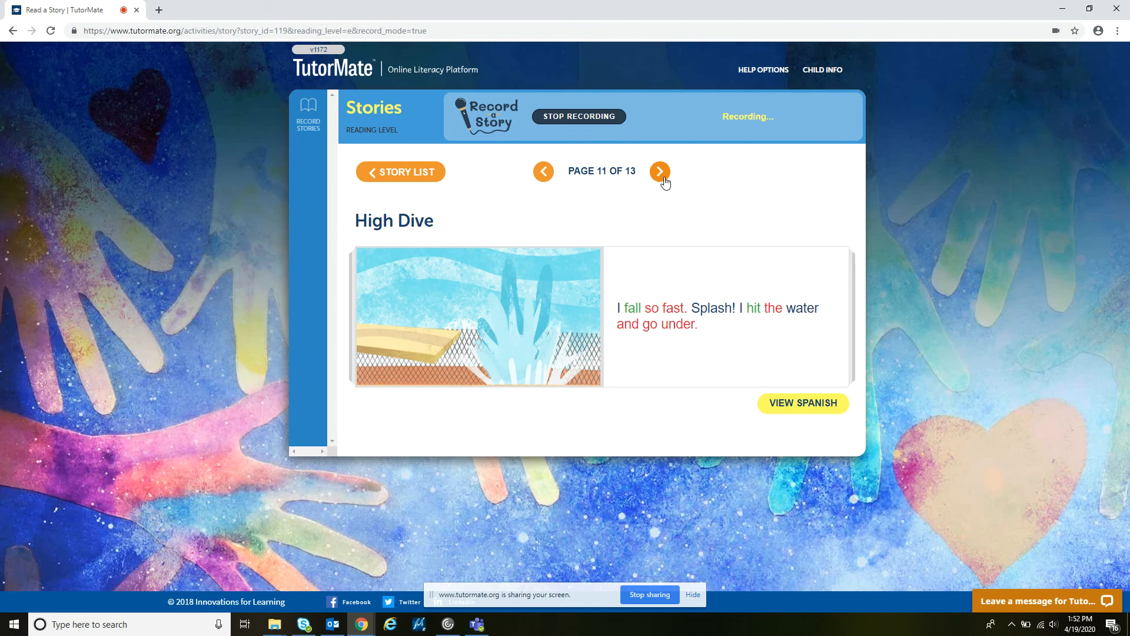
pyautogui.click(659, 171)
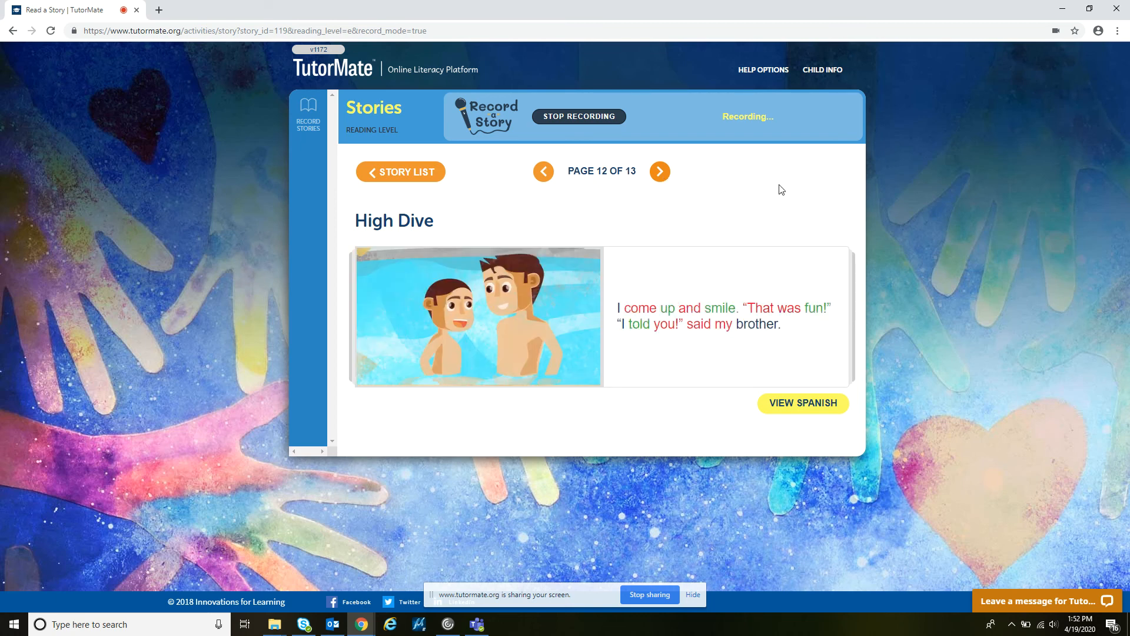
pyautogui.moveTo(710, 188)
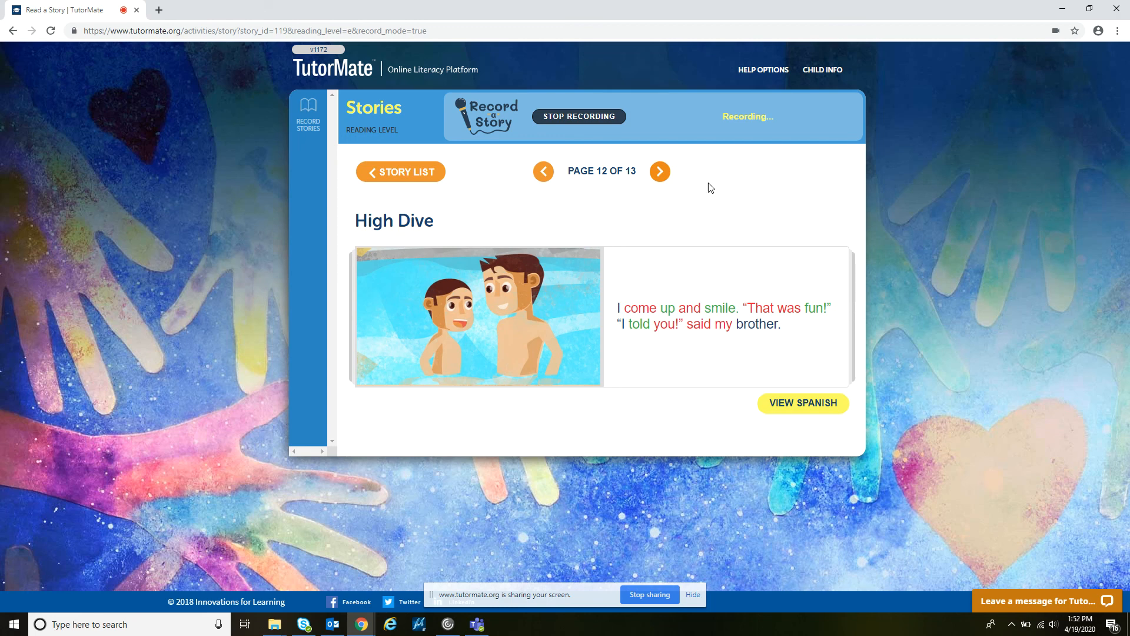
pyautogui.click(659, 171)
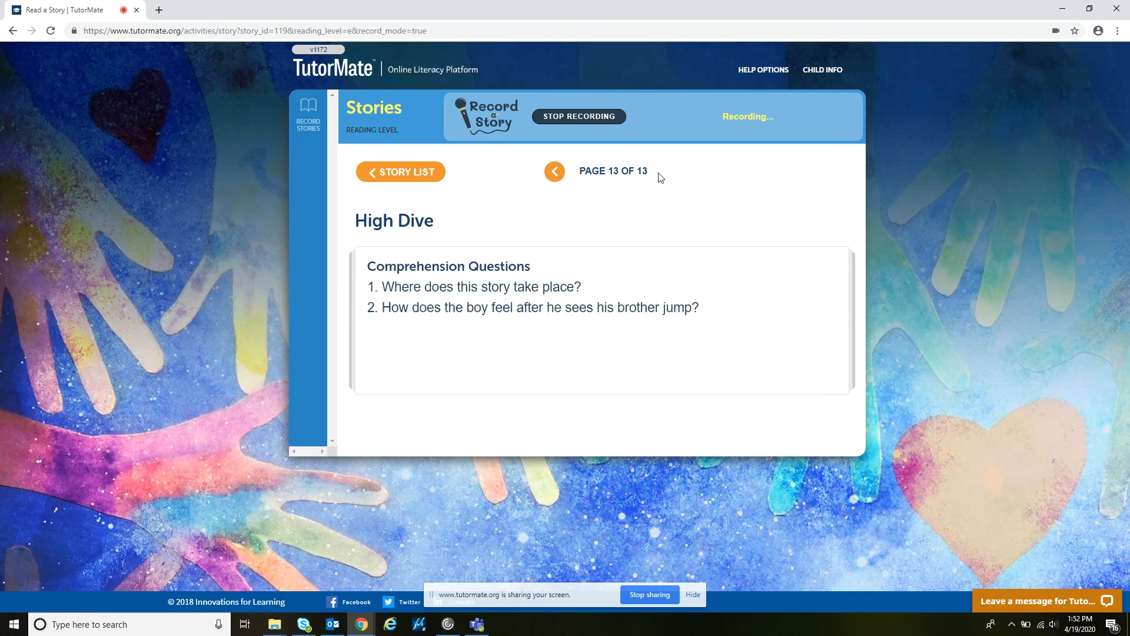